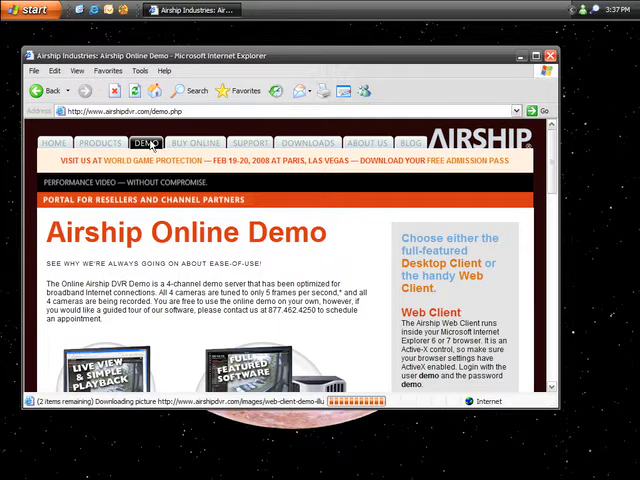
mouse_move(582, 164)
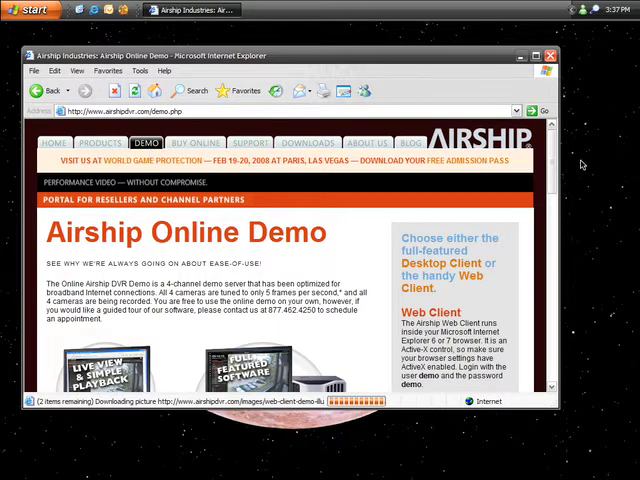
Scroll the Airship Online Demo page down to the Desktop Client 'Click Here' download link.
scroll(down, 3)
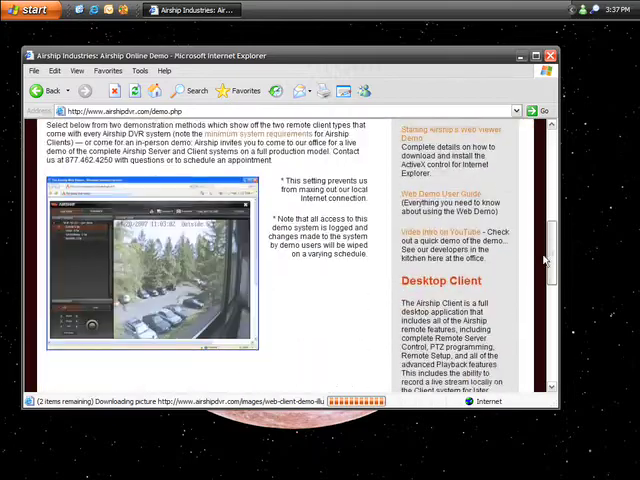
scroll(down, 3)
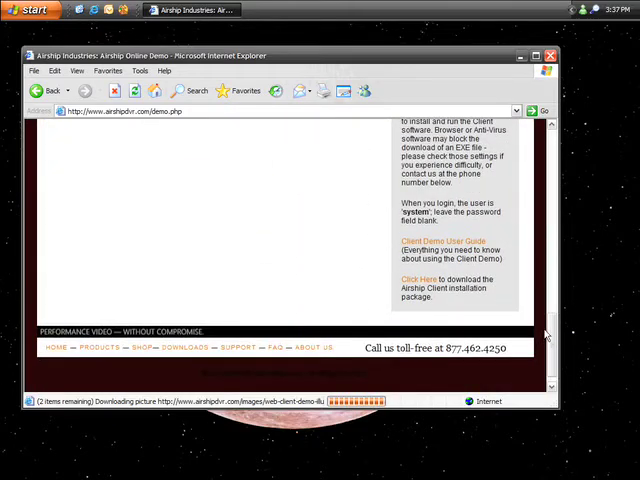
click(410, 279)
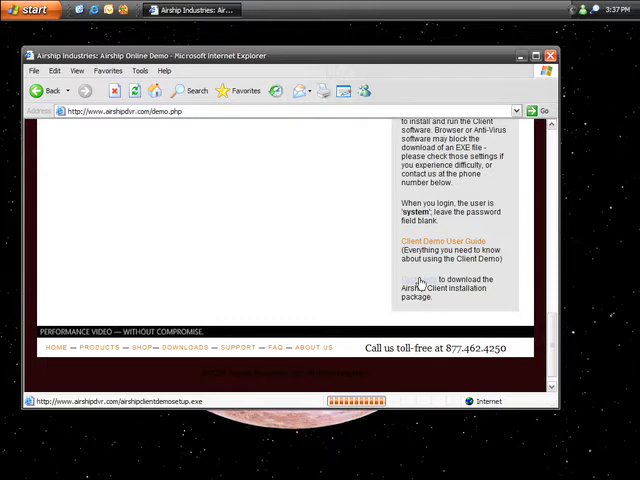
Save airshipclientdemosetup.exe (11.1 MB) from the 'Click Here' link and run it.
click(405, 285)
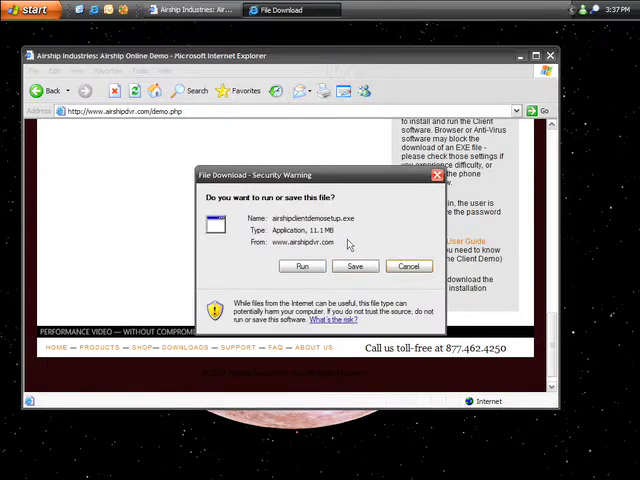
click(354, 234)
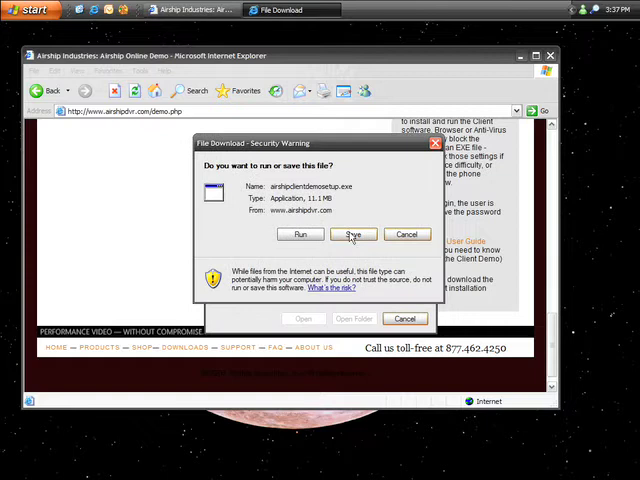
click(353, 234)
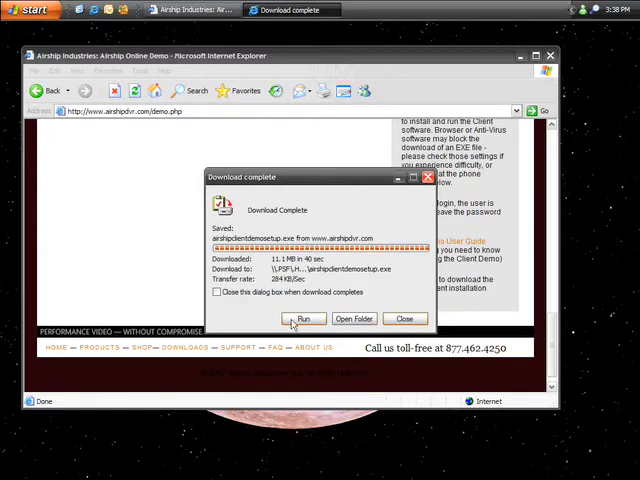
click(306, 319)
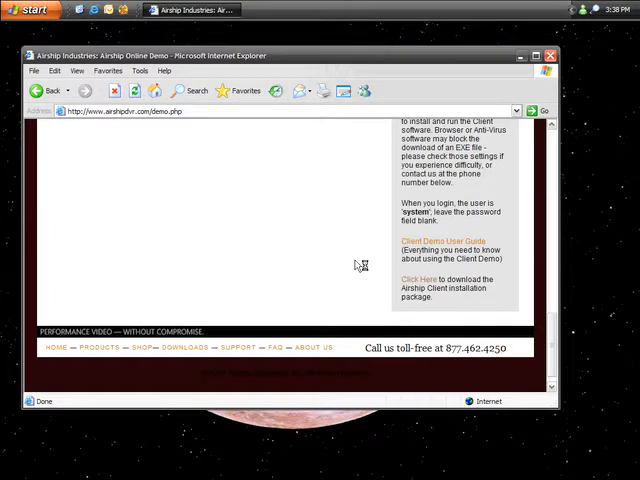
Install Airship Client Demo with 'Launch Airship Client Demo' kept checked, then finish.
click(435, 279)
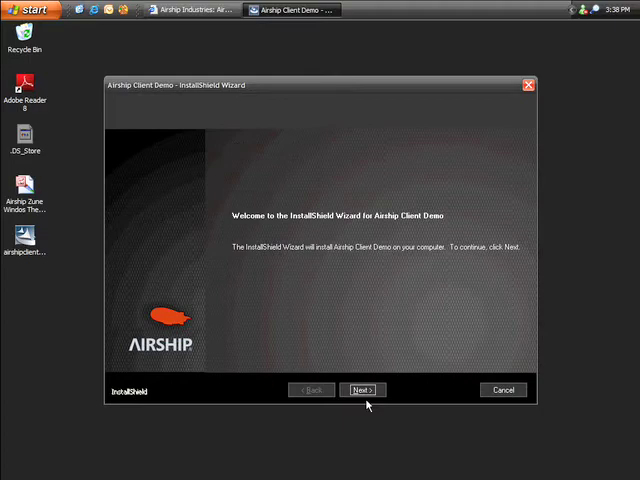
click(362, 389)
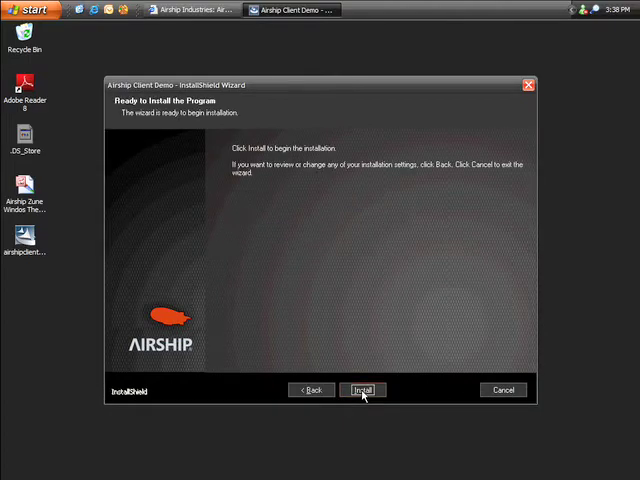
click(362, 389)
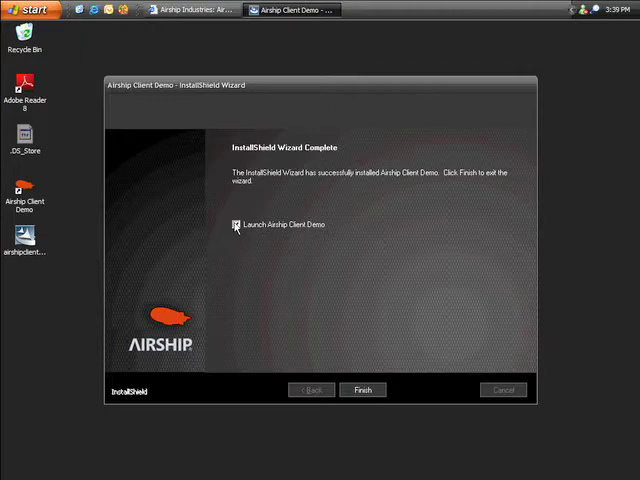
click(233, 224)
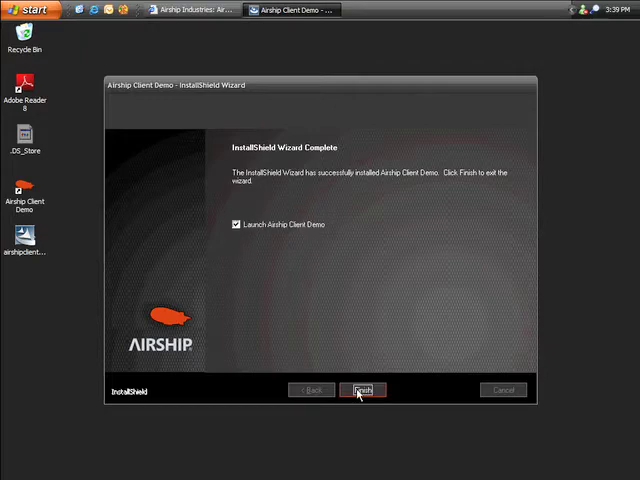
click(362, 390)
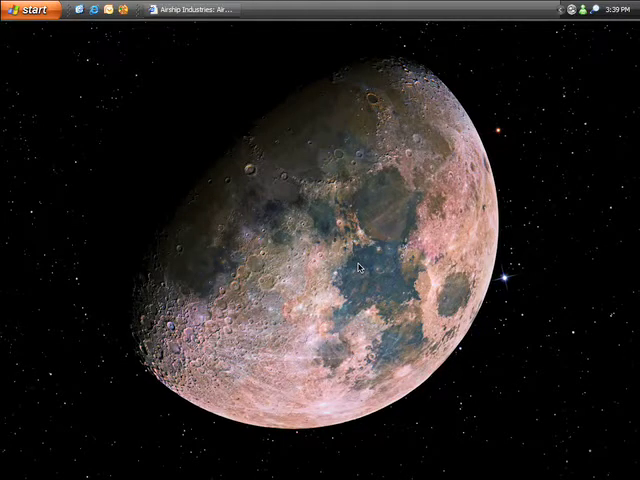
Enter user name 'system' with a blank password in Airship User Validation.
click(190, 9)
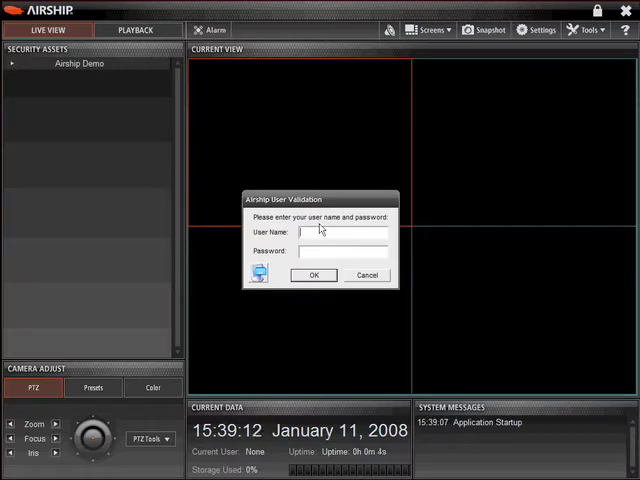
text(system)
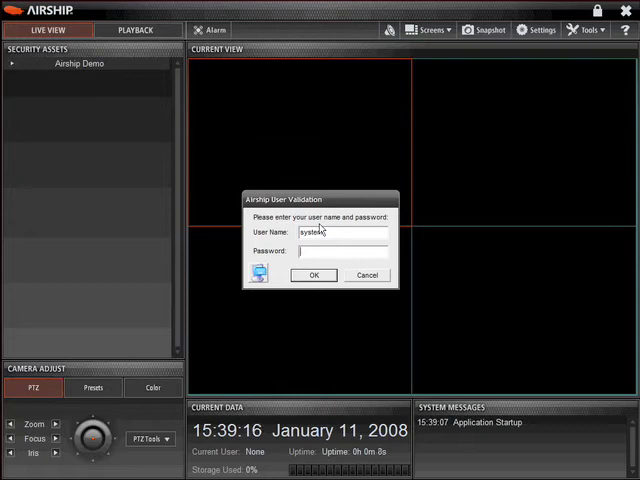
click(313, 275)
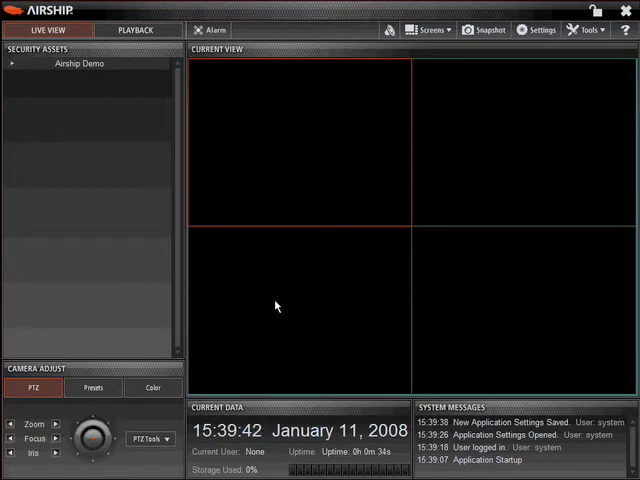
mouse_move(171, 187)
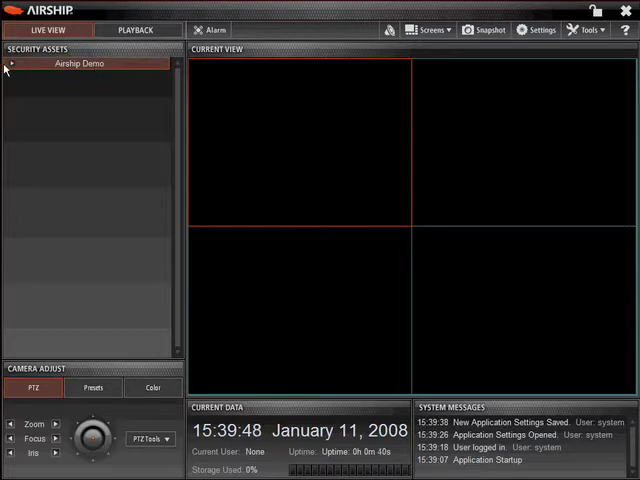
Expand Airship Demo and start inside-ptz, outside and novideo live views in the 2x2 grid.
click(9, 63)
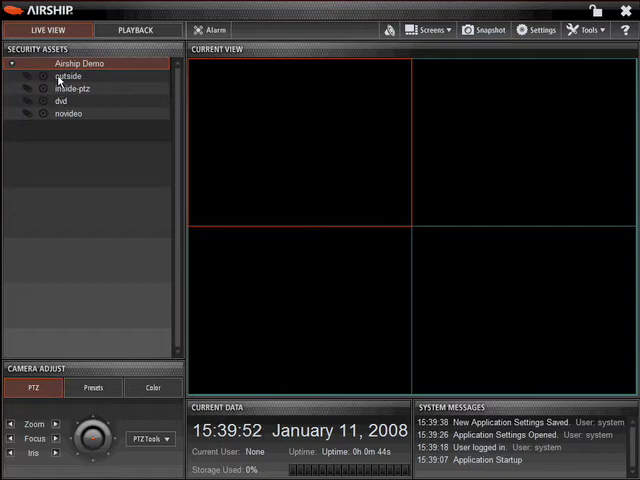
click(73, 88)
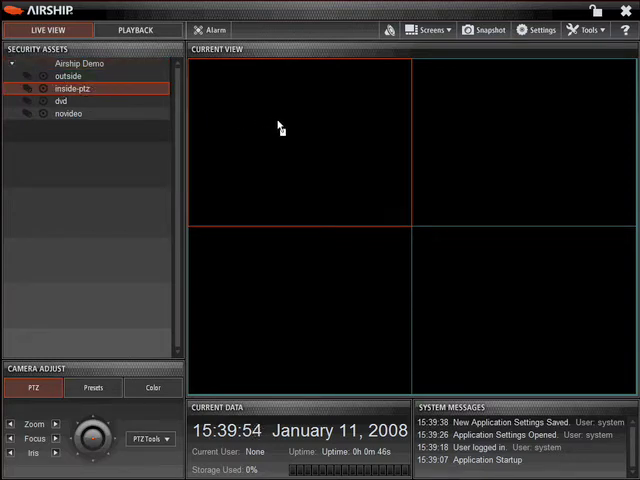
double_click(72, 88)
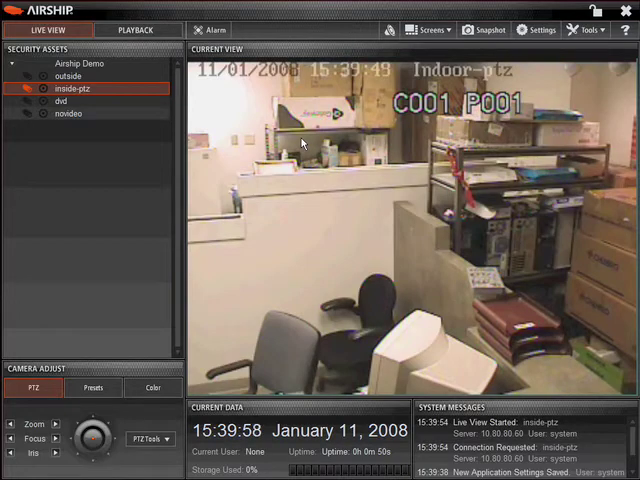
click(427, 29)
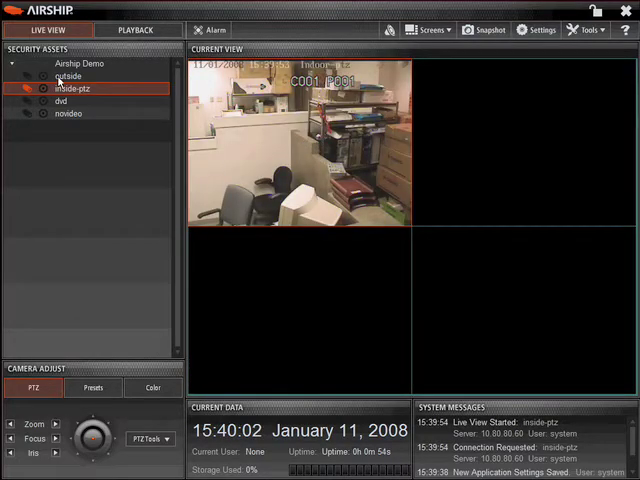
click(68, 76)
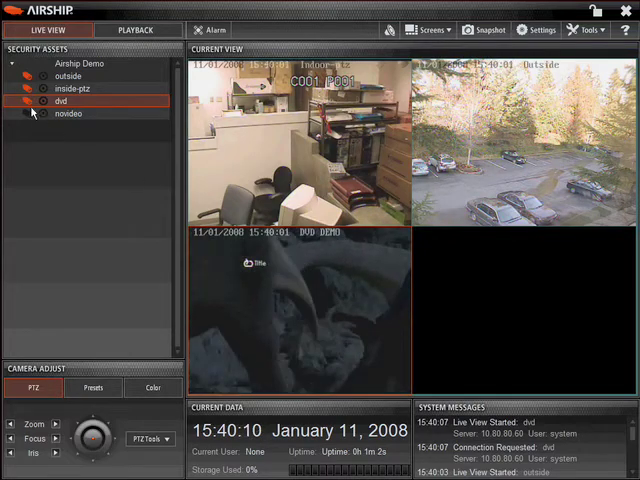
click(68, 113)
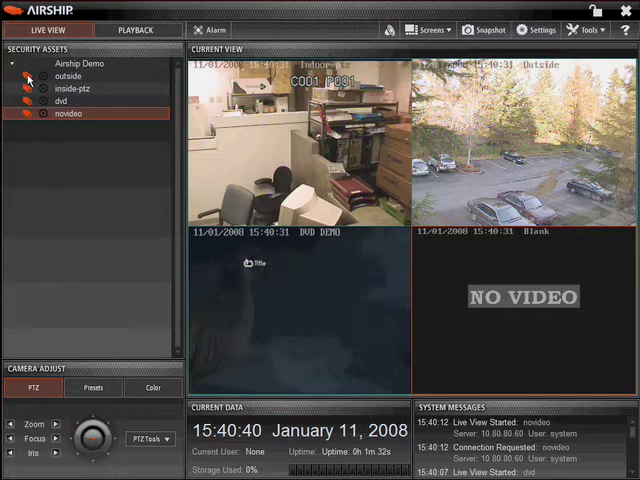
Restart the outside camera's live view and select the inside-ptz camera.
click(68, 75)
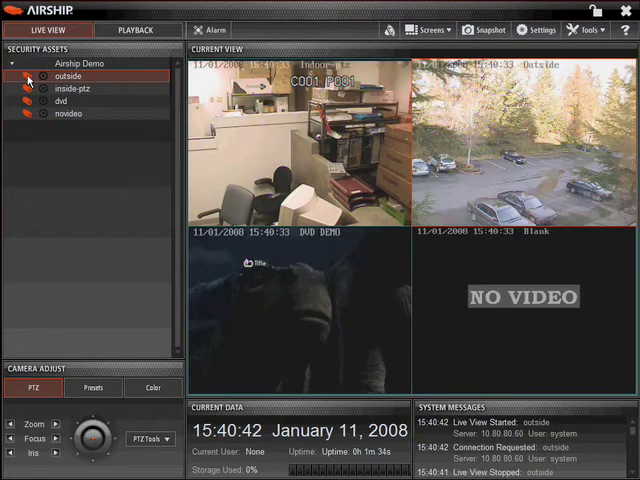
click(72, 88)
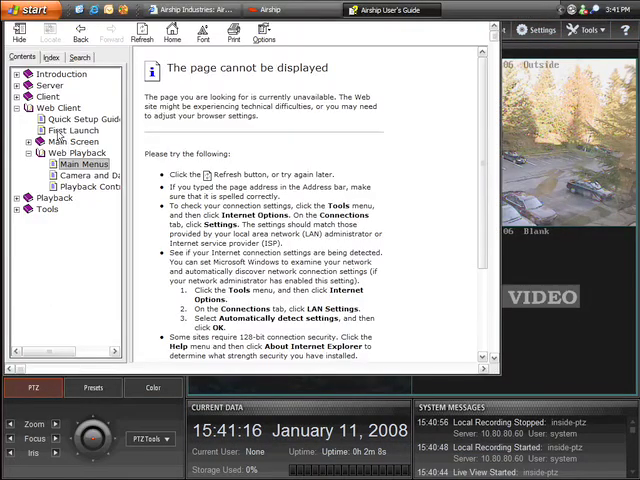
Read the First Launch and Quick Setup Guide topics, then search 'ptz' and open PTZ.
click(55, 130)
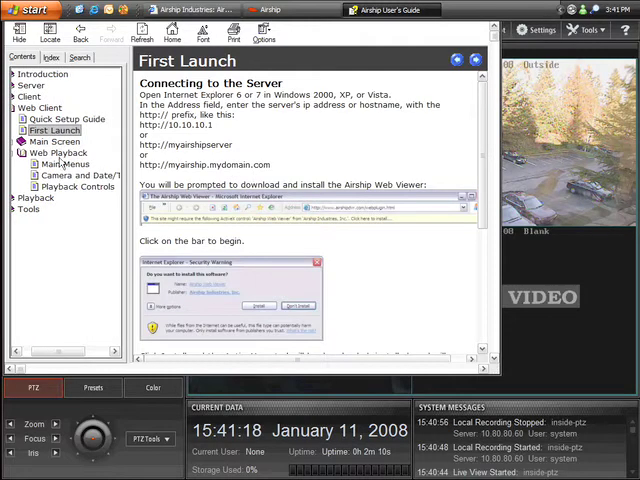
click(66, 118)
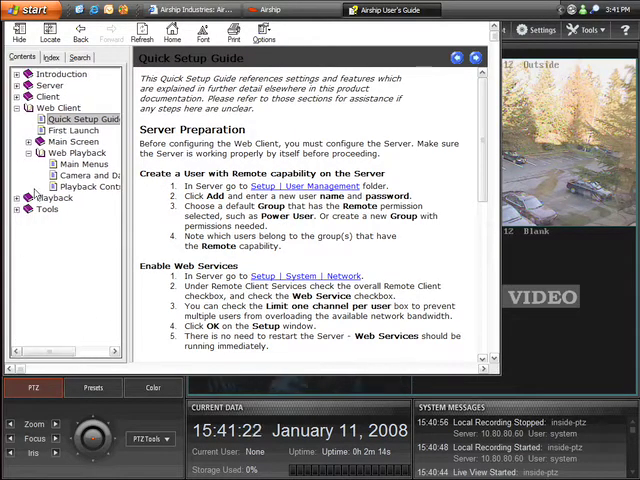
click(72, 266)
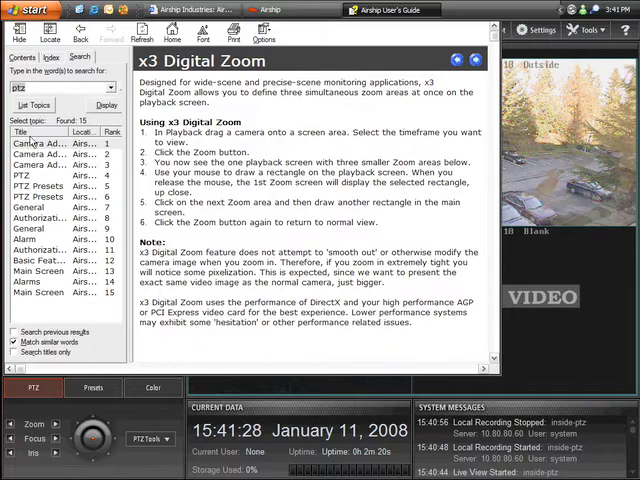
click(27, 175)
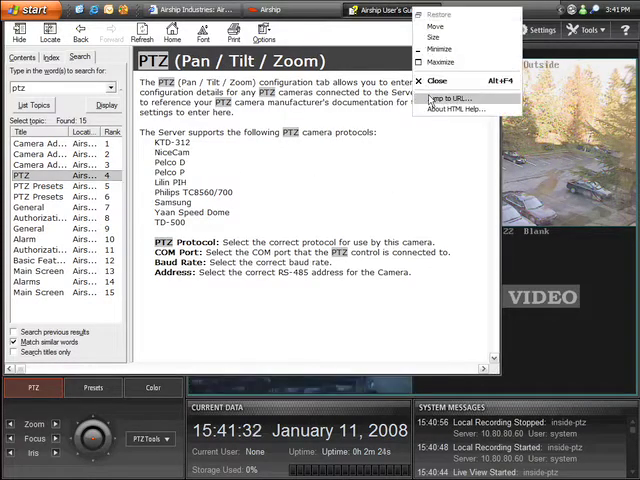
Close the User's Guide and switch to Playback, confirming that live views stop.
click(436, 80)
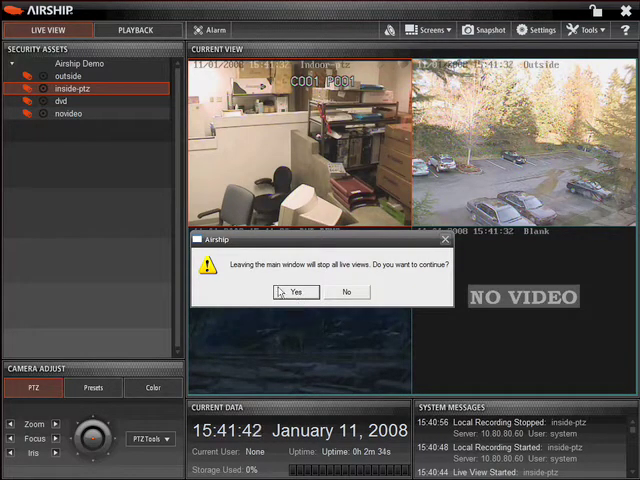
click(295, 292)
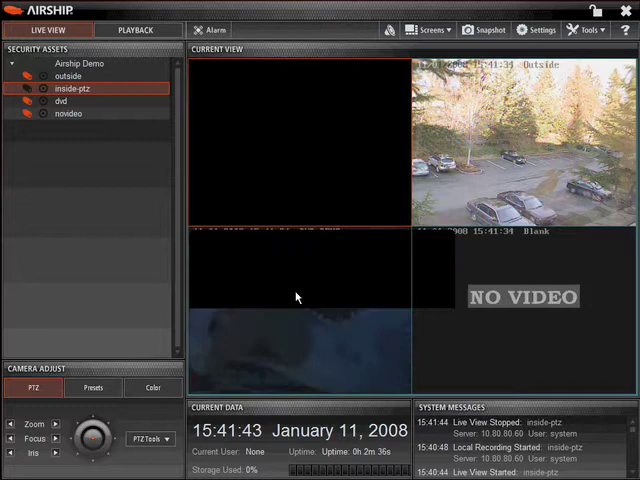
click(135, 30)
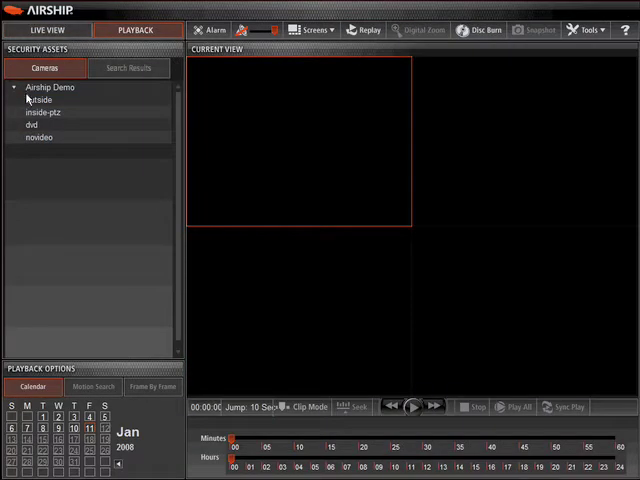
Play back the outside camera's January 11, 2008 footage, then return to Live View.
click(40, 99)
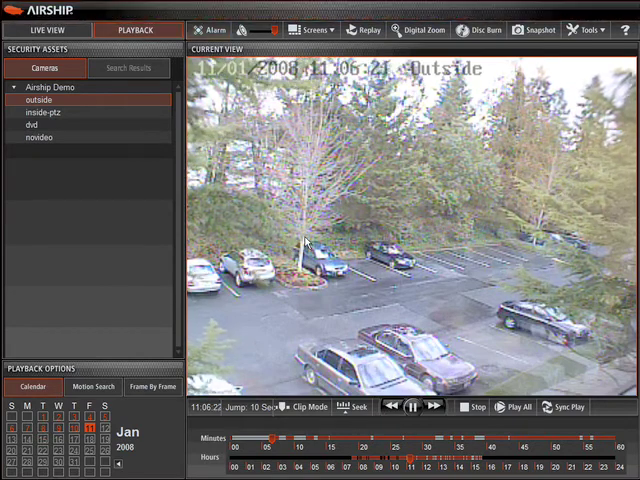
click(48, 30)
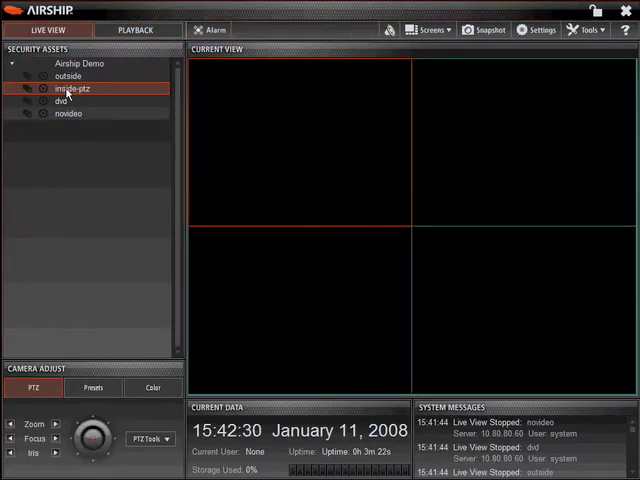
mouse_move(250, 176)
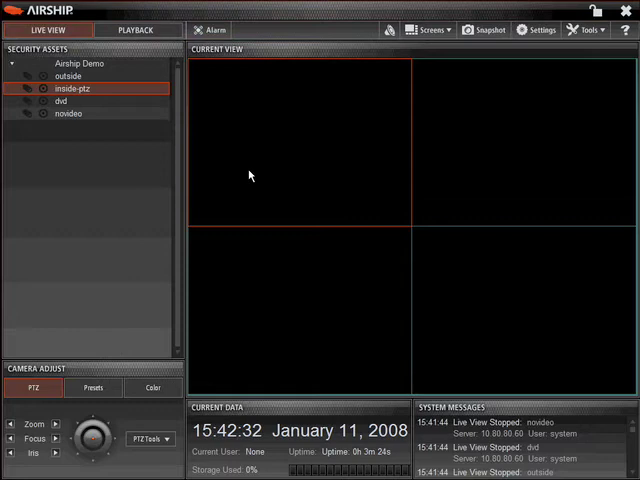